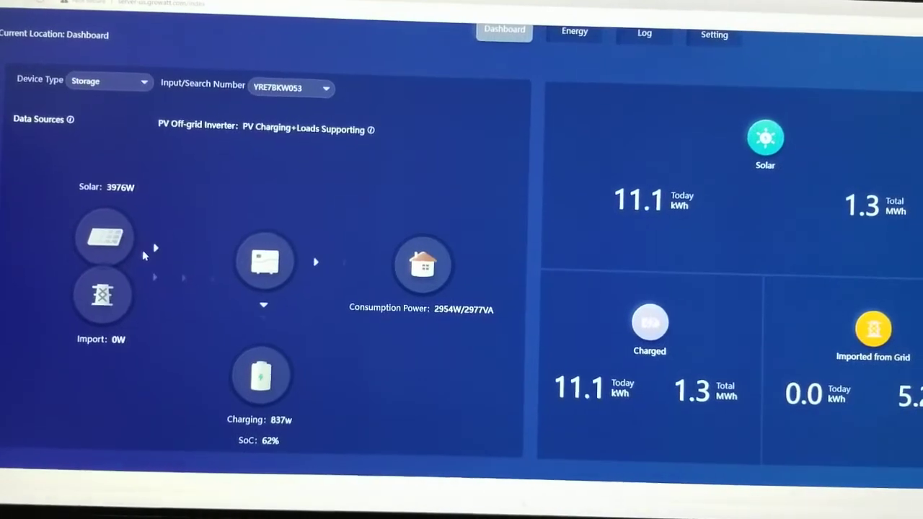
Scroll to the Energy Trend chart and read the early-morning 1334 W load with zero solar
scroll("down", 3)
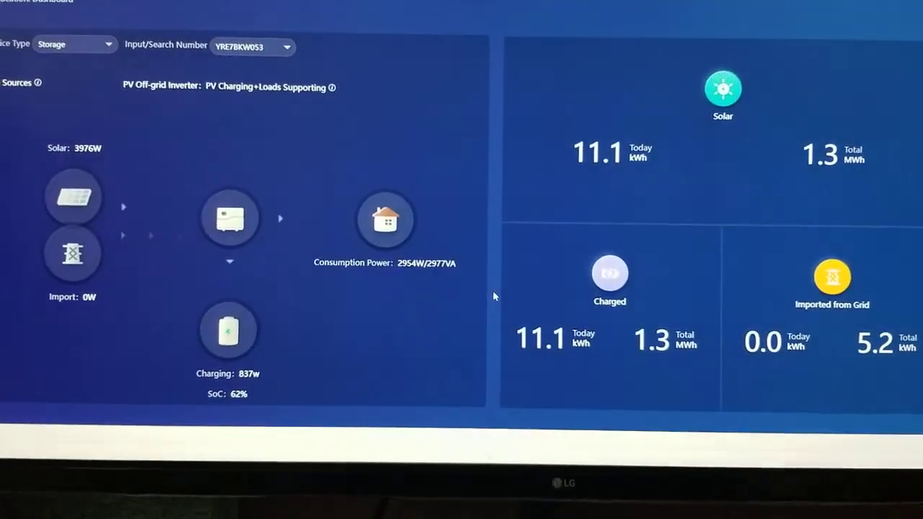
scroll("down", 3)
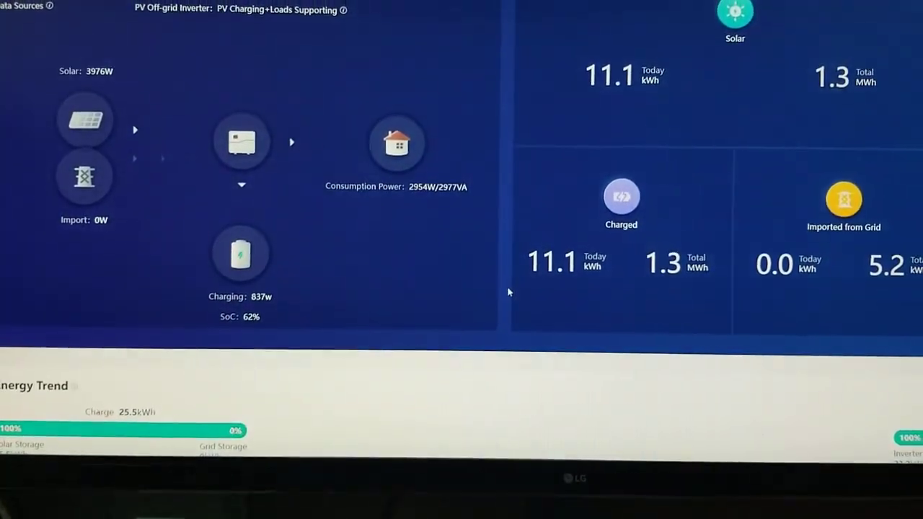
scroll("down", 3)
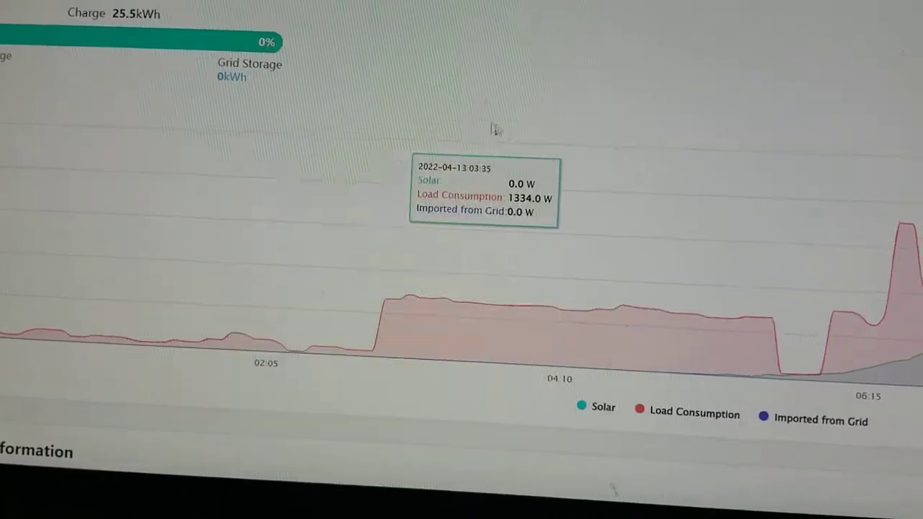
mouse_move(519, 147)
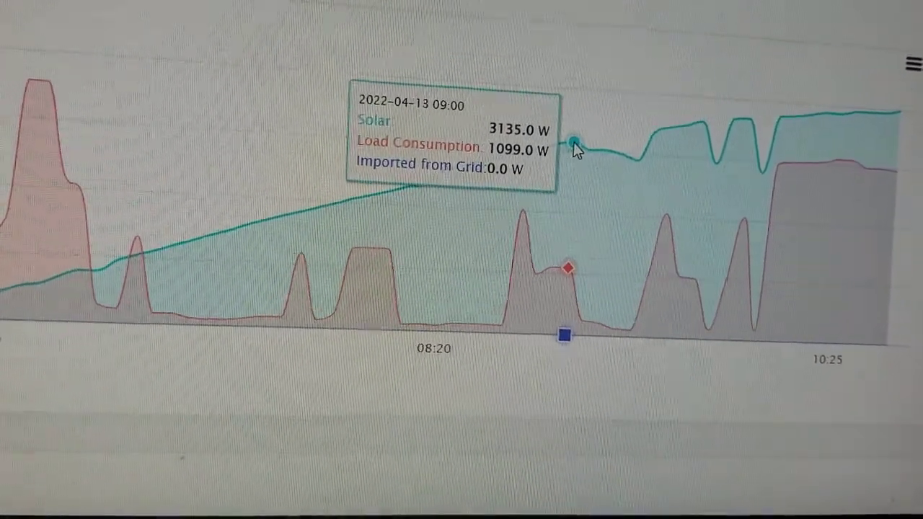
mouse_move(519, 267)
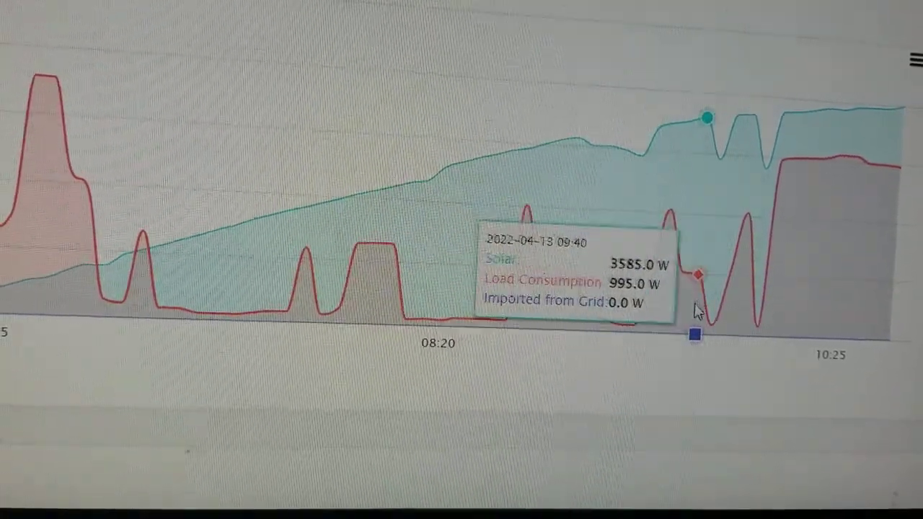
mouse_move(667, 210)
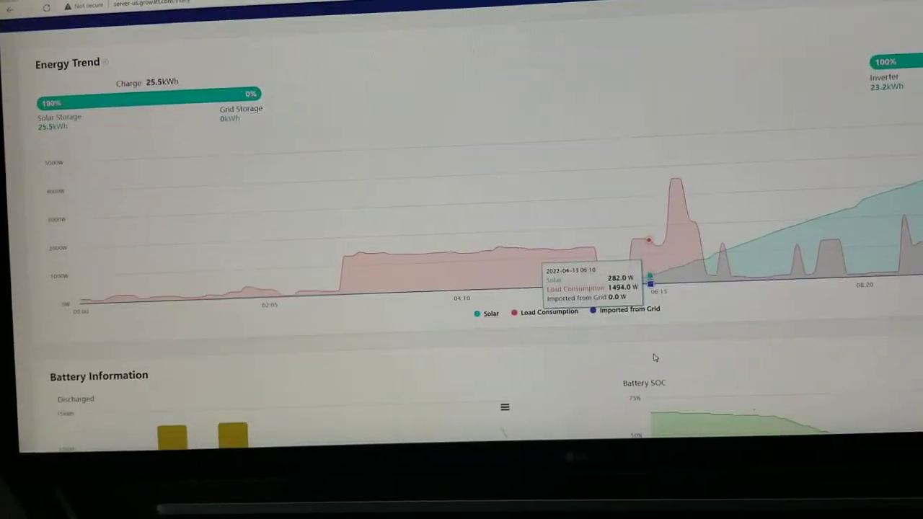
Scroll past Battery Information to the Battery SOC chart (about 62% by 10:15) and device row showing 5000 rated, 3925 current power
scroll("down", 3)
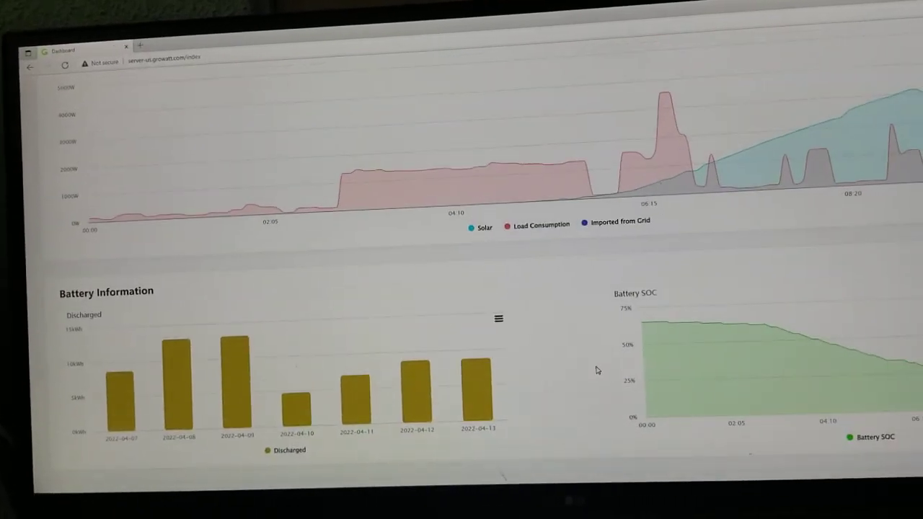
scroll("down", 3)
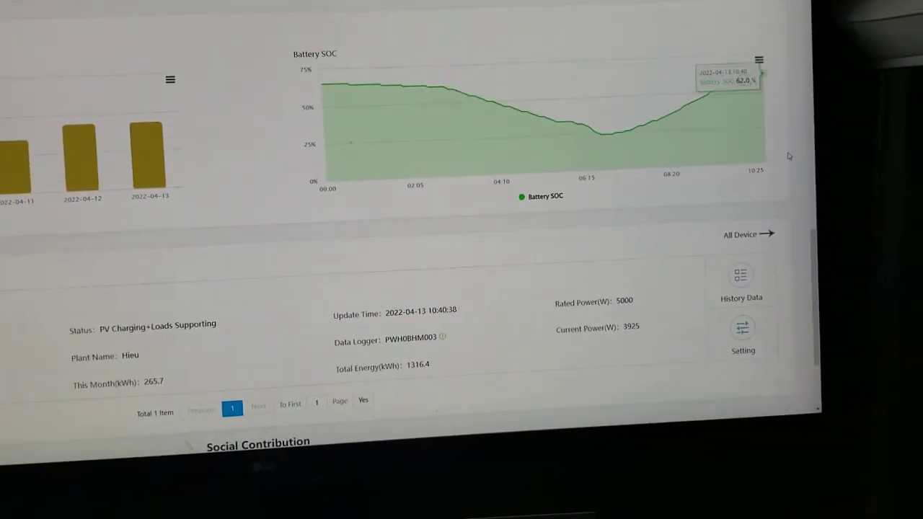
Reach the device status row and start opening the inverter's Setting dialog
scroll("down", 3)
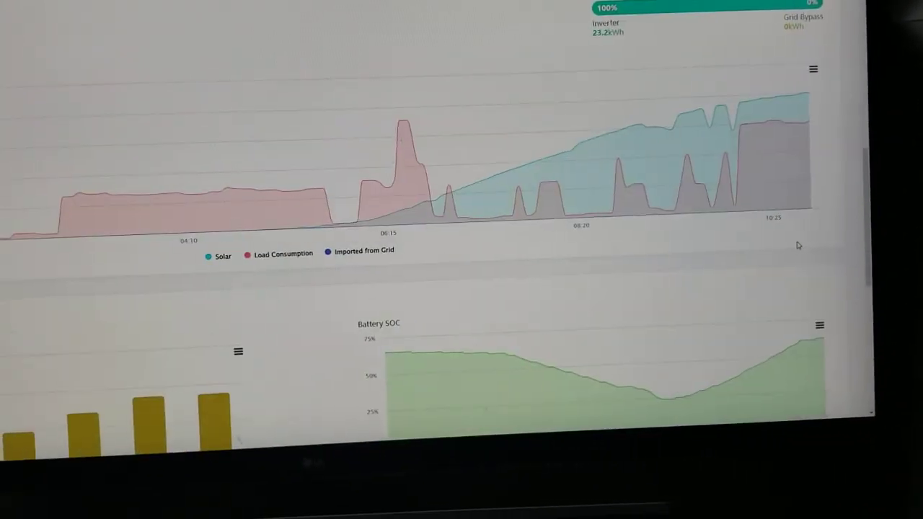
scroll("down", 3)
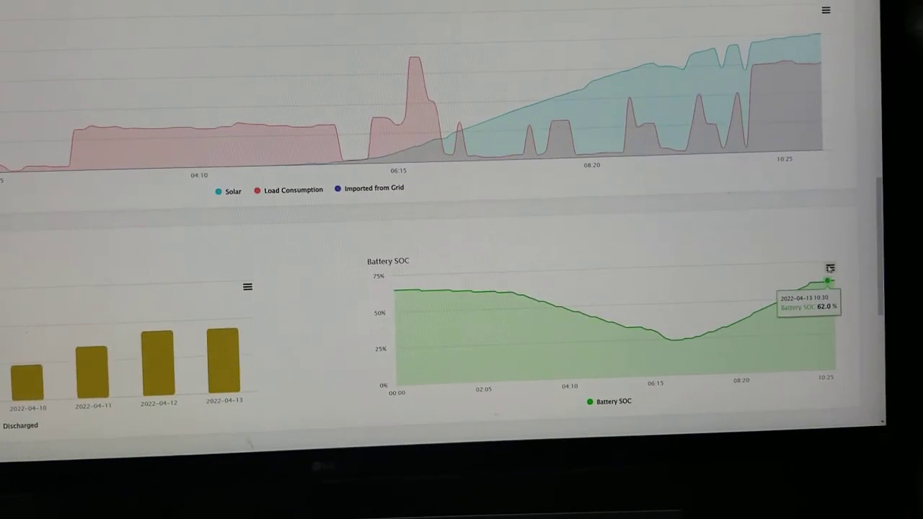
left_click(831, 269)
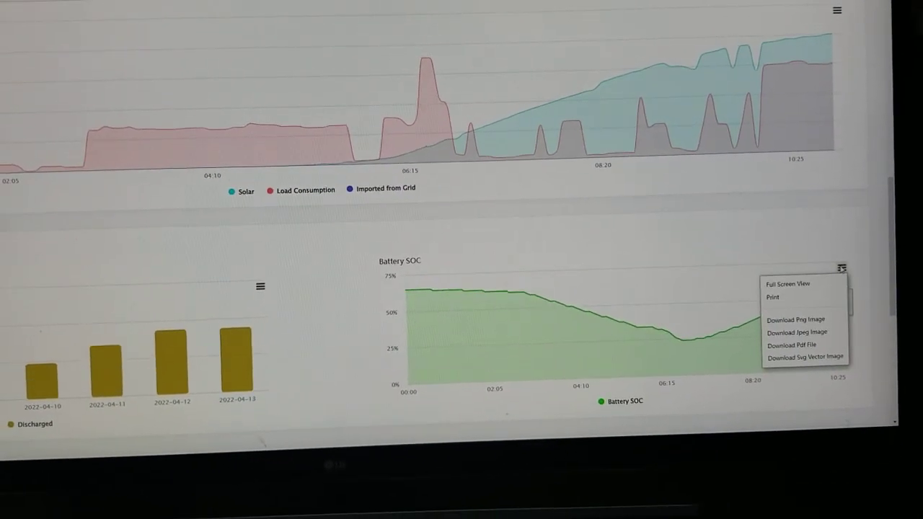
scroll("down", 3)
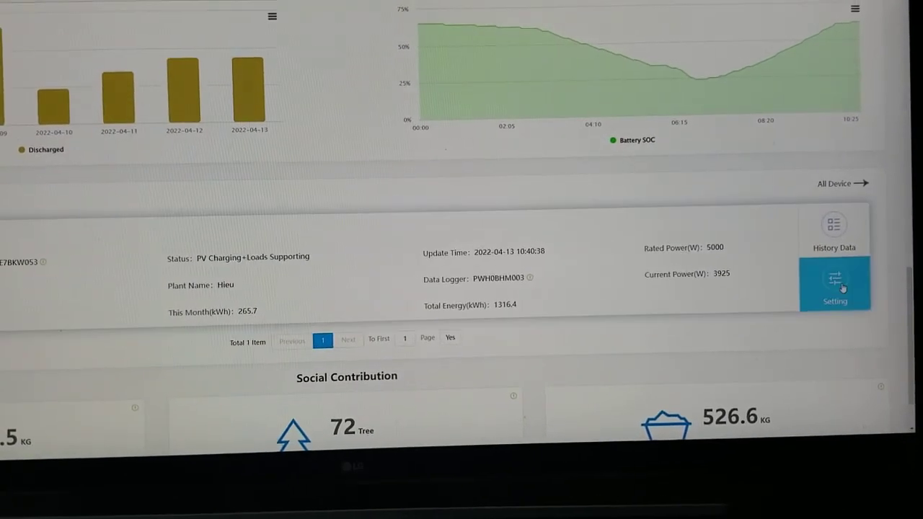
left_click(833, 284)
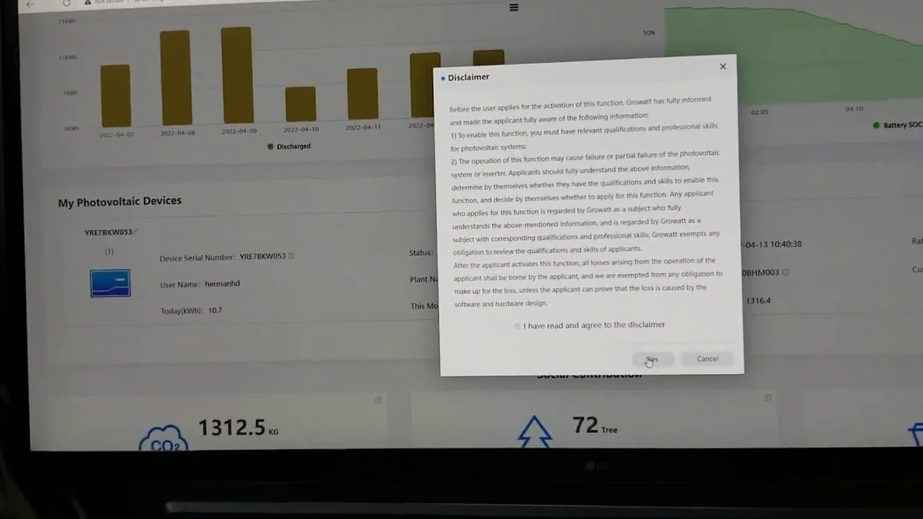
Agree to the disclaimer so the settings appear with AC output source on battery priority
left_click(652, 359)
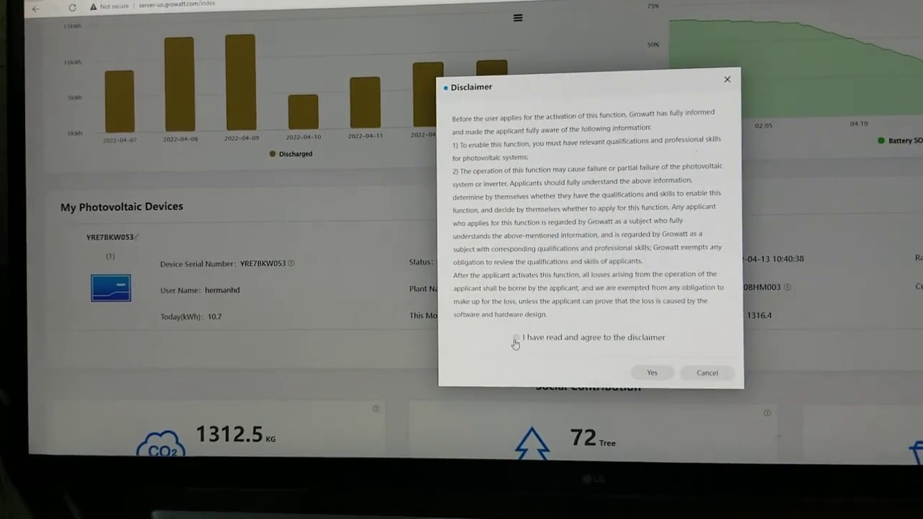
left_click(522, 339)
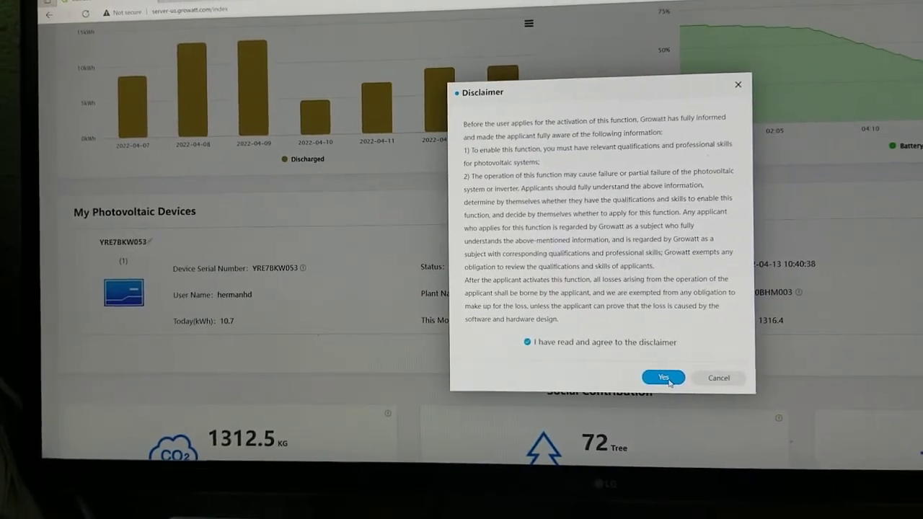
left_click(664, 378)
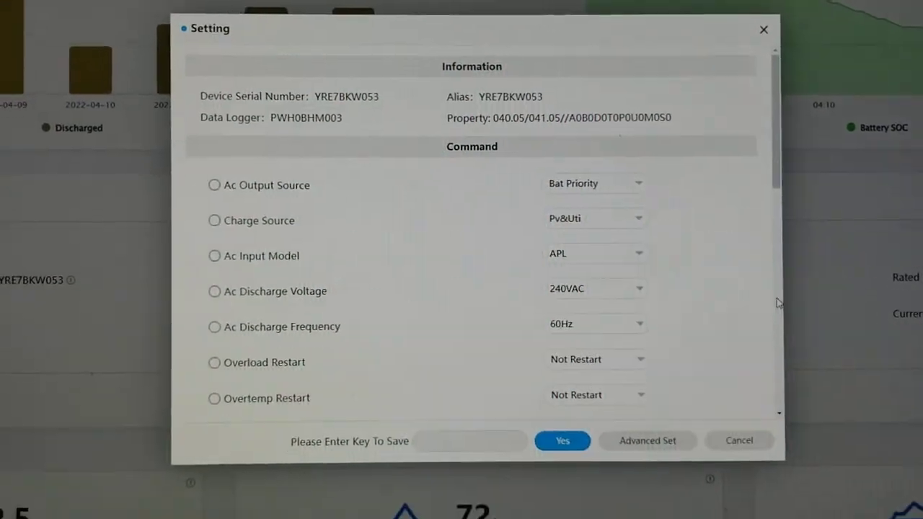
Scroll the Setting dialog to maximum charge current 50, float voltage 58 and lithium battery type
scroll("down", 3)
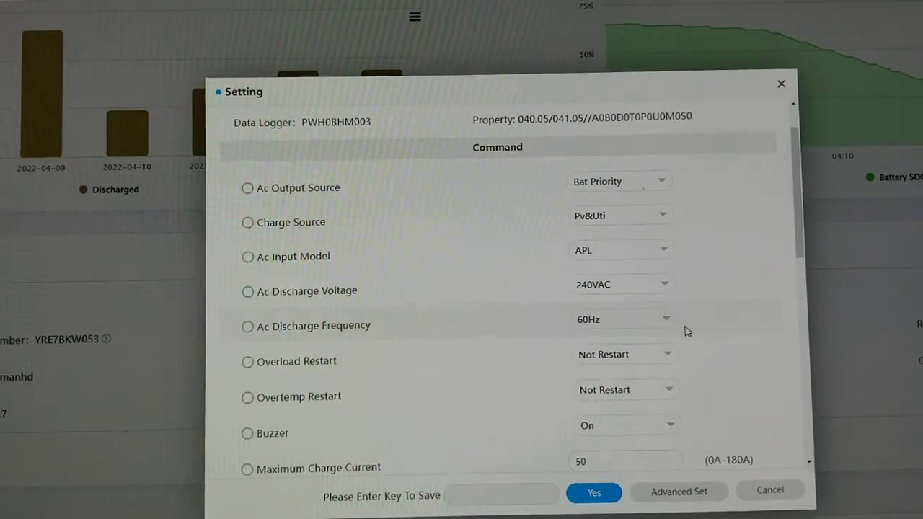
scroll("down", 3)
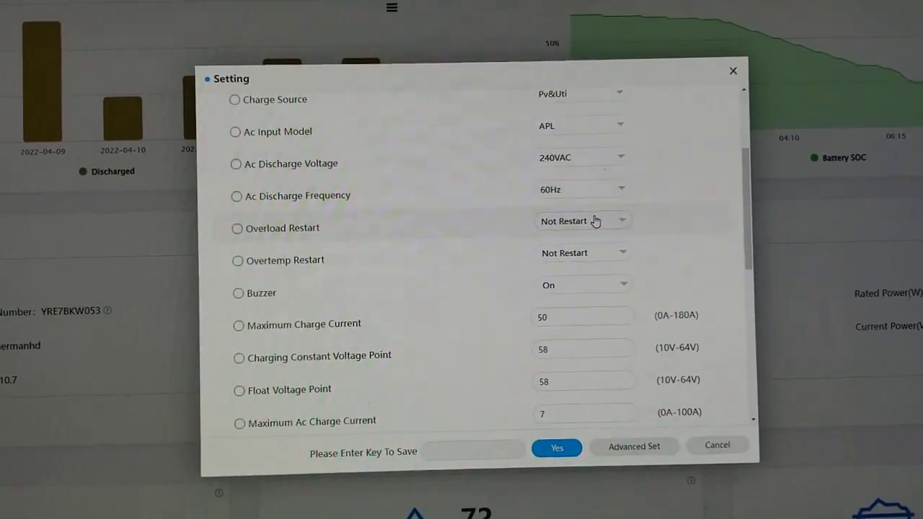
left_click(583, 220)
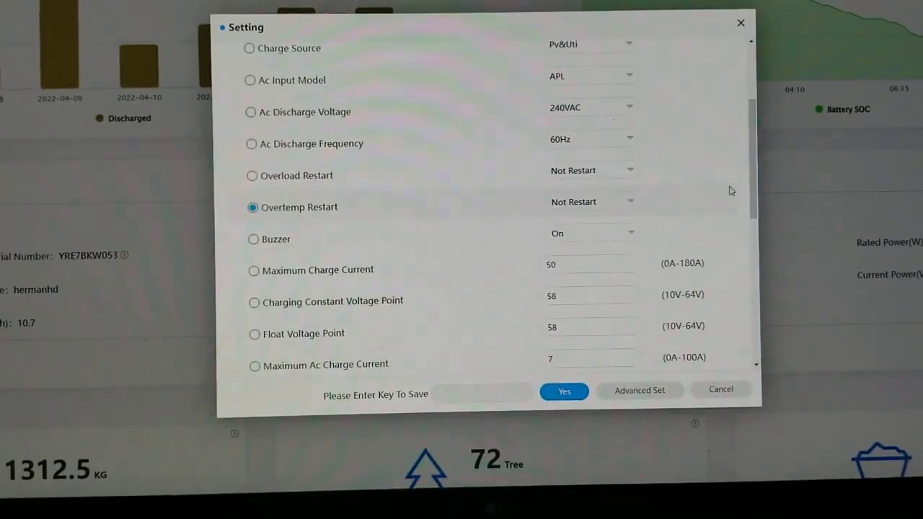
scroll("down", 3)
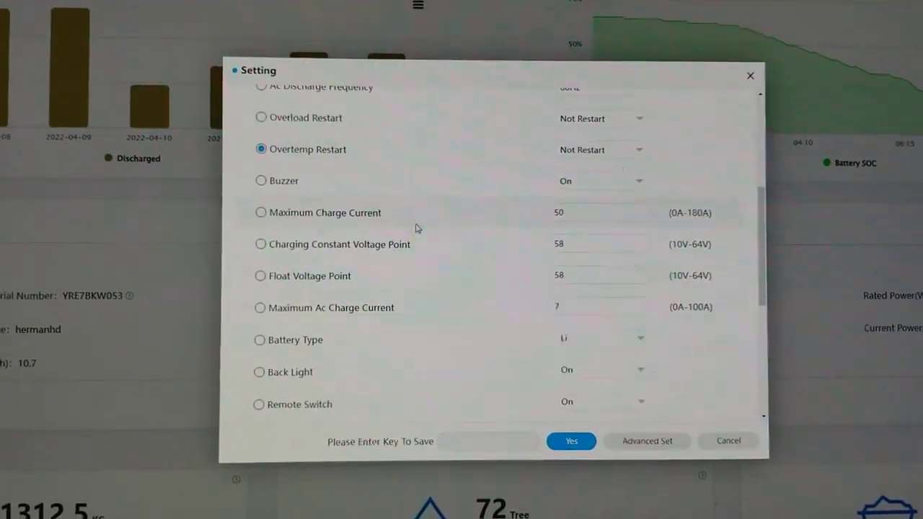
Inspect the Maximum Charge Current 50 and the 58 voltage point fields
left_click(591, 212)
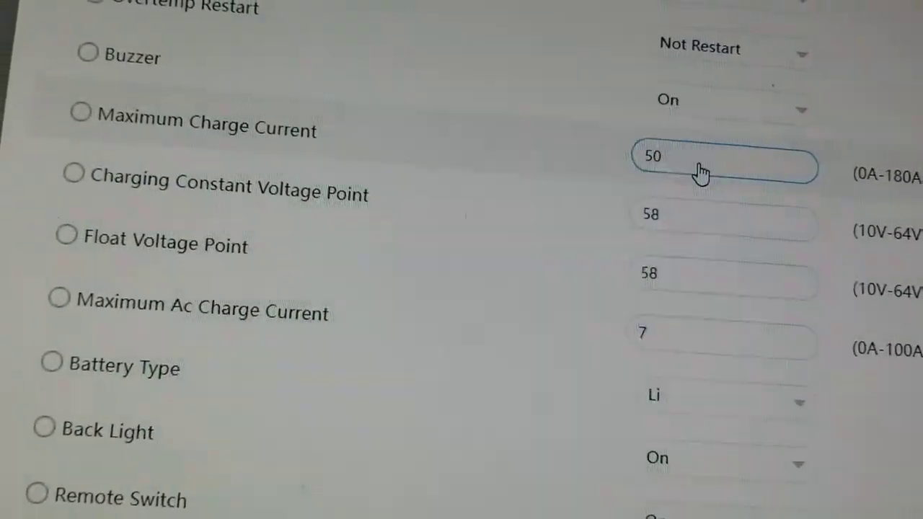
left_click(71, 15)
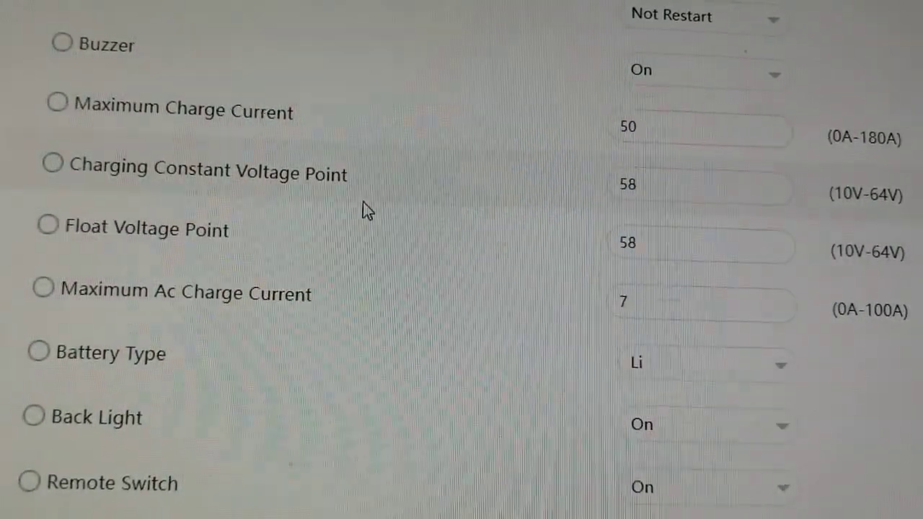
left_click(704, 176)
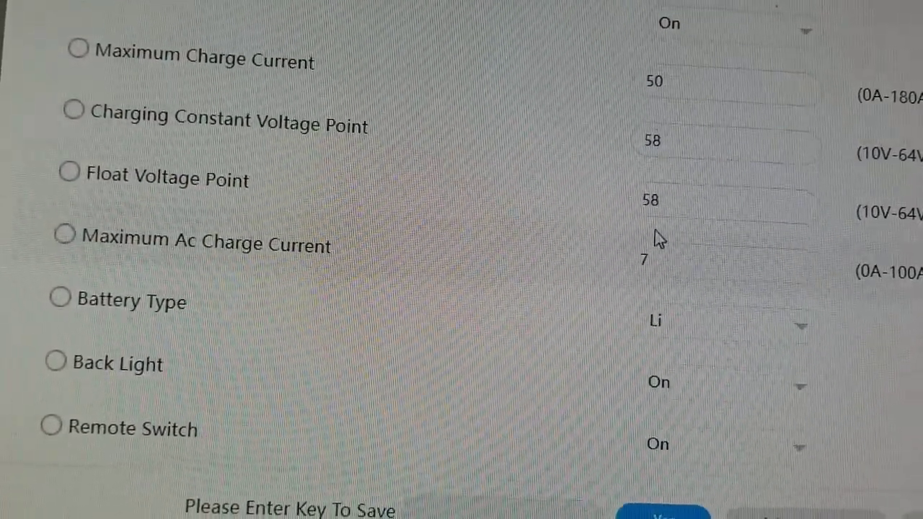
left_click(722, 205)
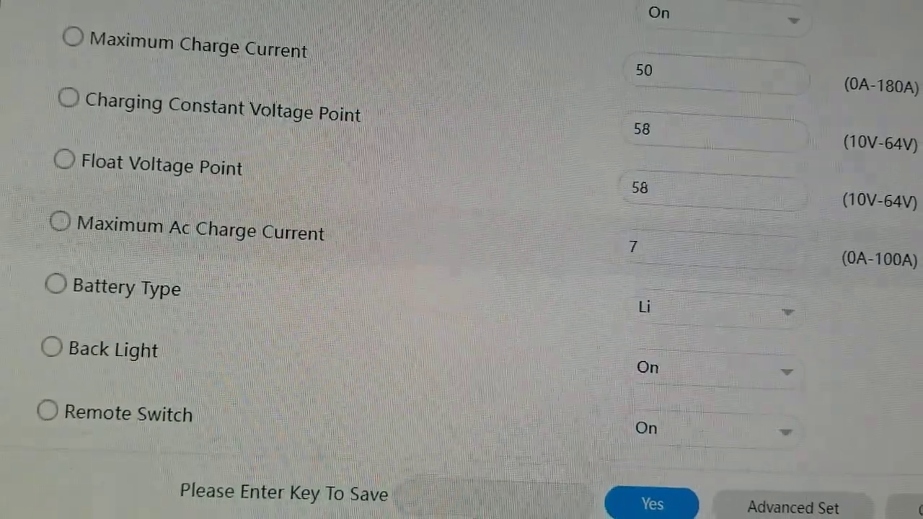
Scroll to Maximum AC Charge Current 7, Sci Loss Check and Output start time period 0
scroll("down", 3)
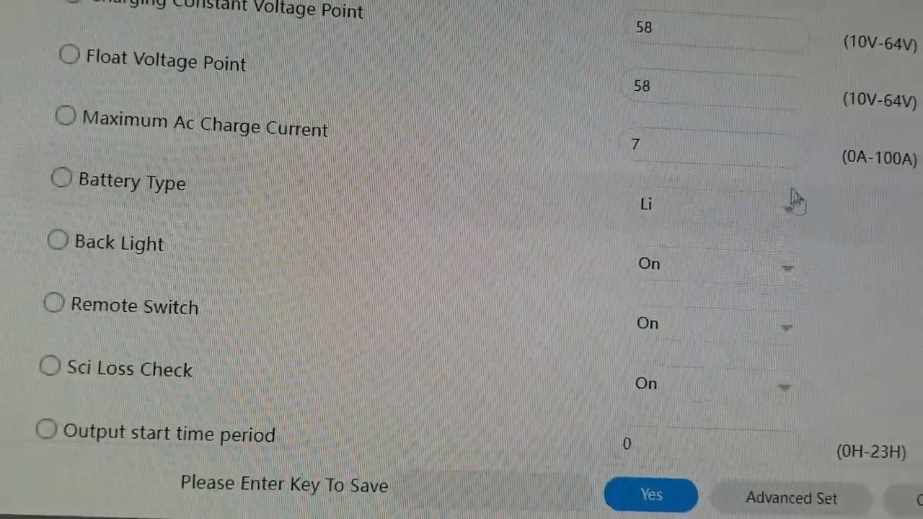
left_click(714, 151)
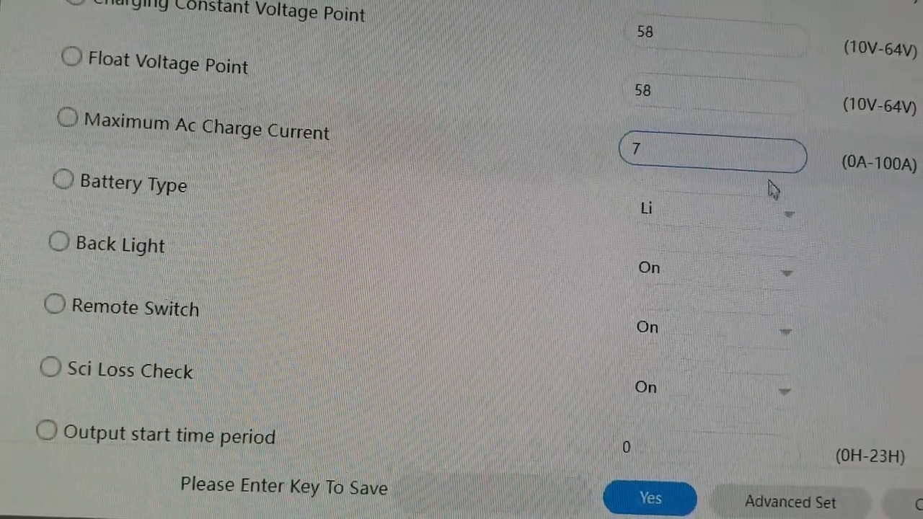